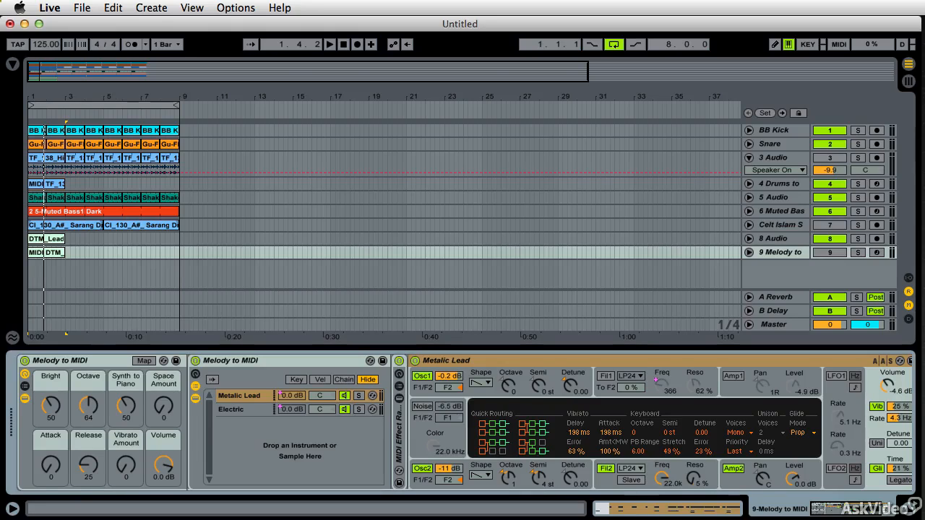
mouse_move(220, 32)
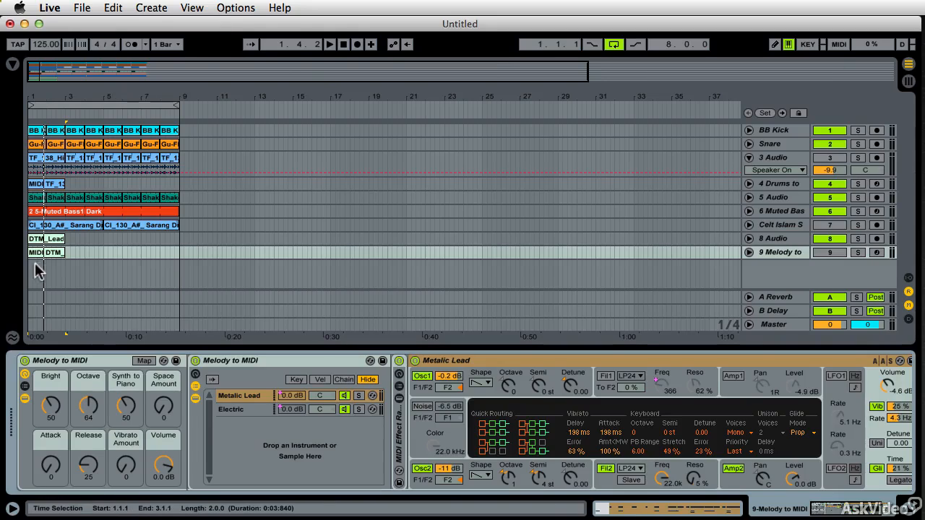
mouse_move(44, 283)
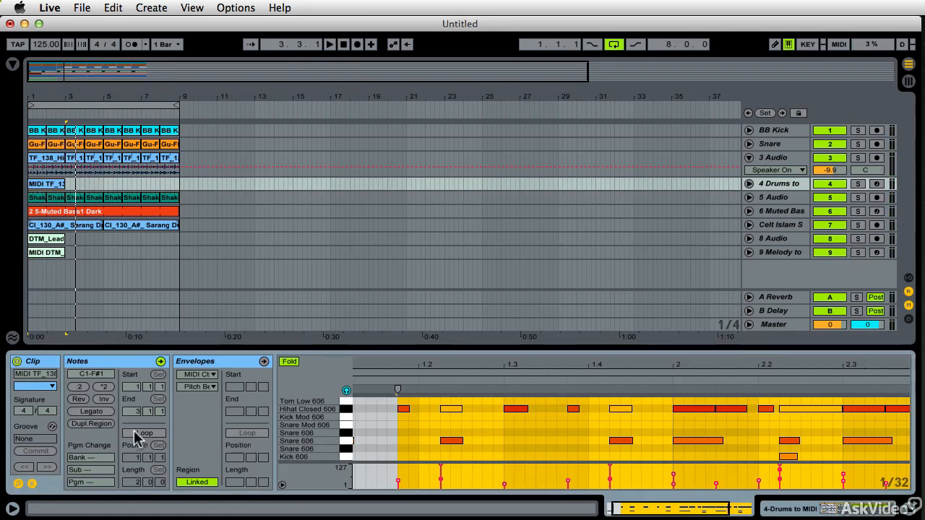
Select the Drums to MIDI clip so its note pattern shows in the Clip View
left_click(143, 433)
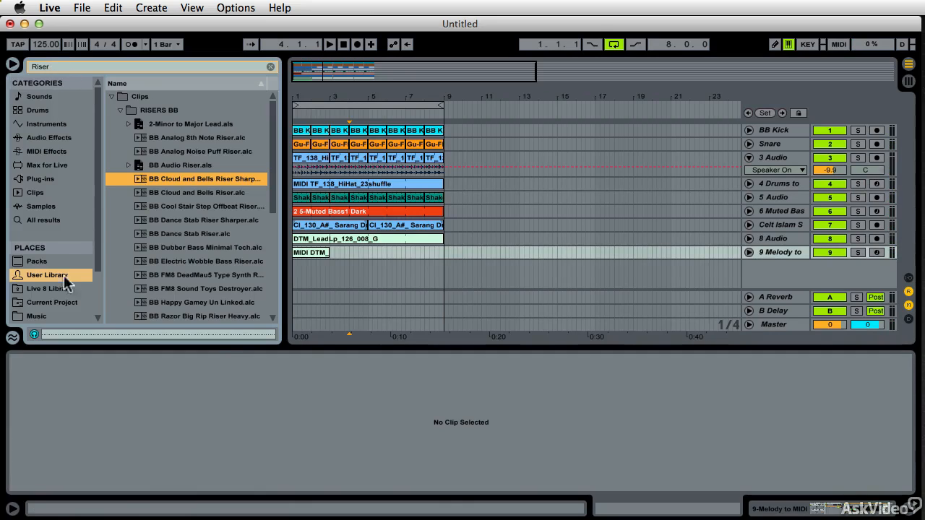
mouse_move(181, 183)
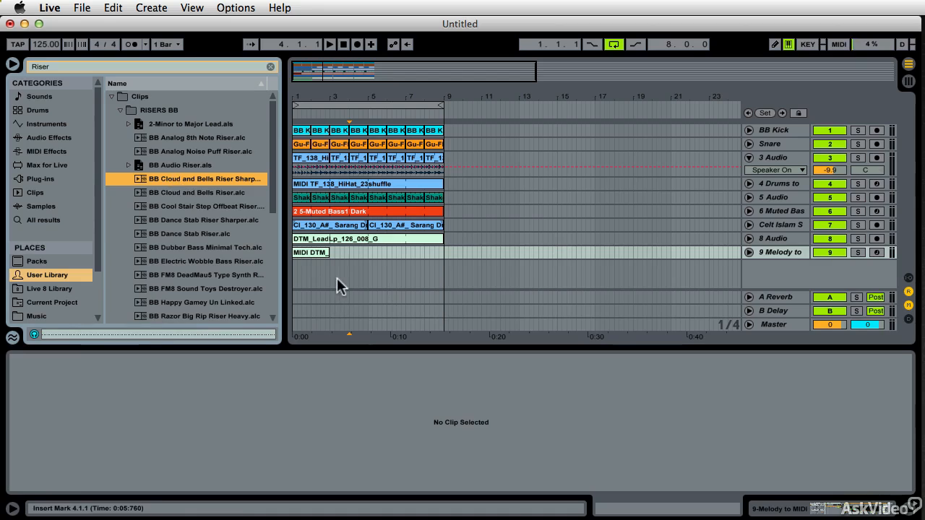
mouse_move(191, 171)
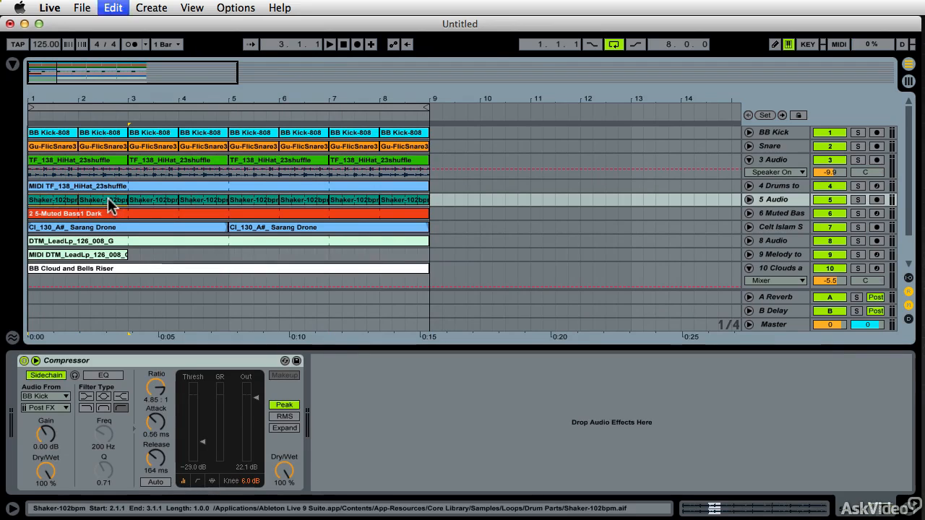
Consolidate the shaker clips and select the MIDI DTM lead clips for consolidating
right_click(109, 208)
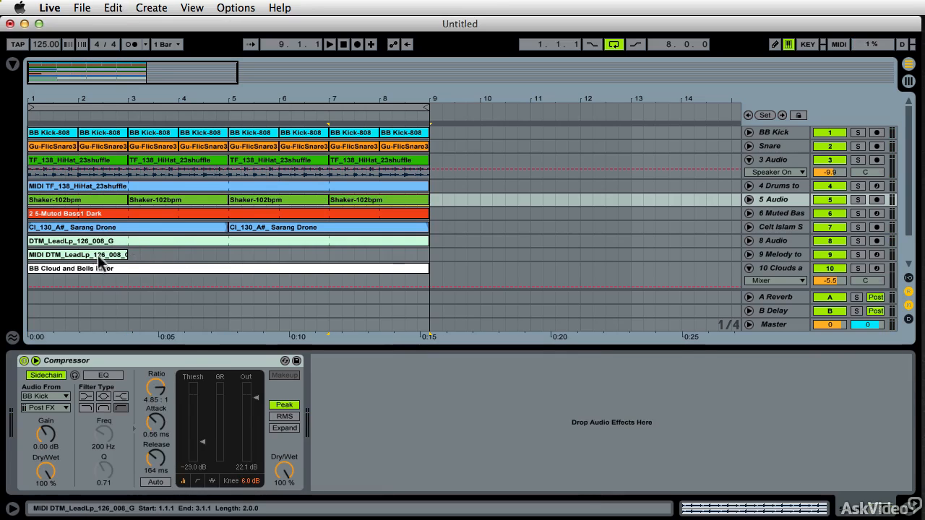
left_click(780, 254)
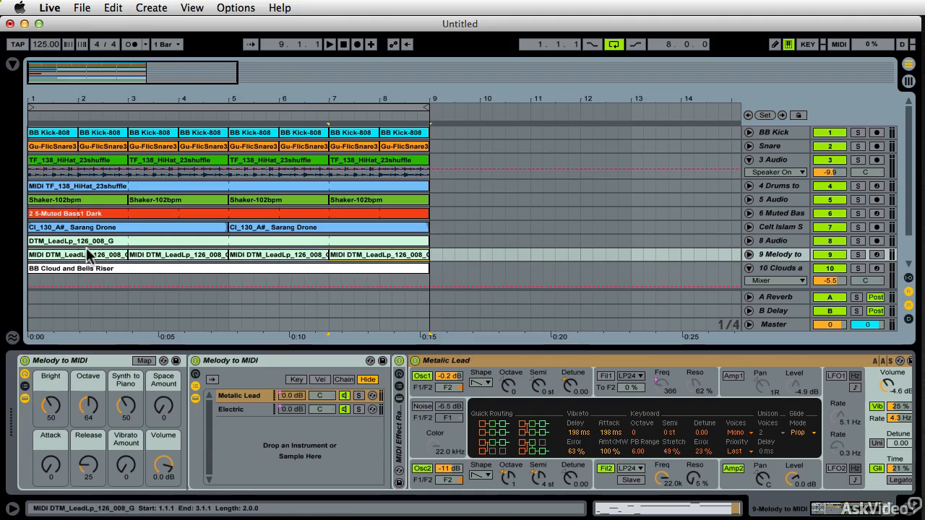
mouse_move(421, 91)
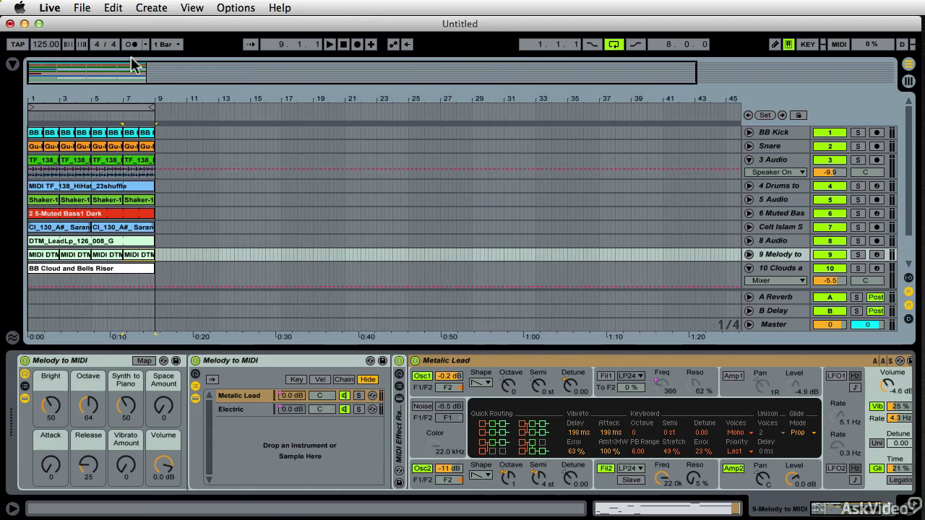
Hide the Detail View and mark a time span in the empty timeline
left_click(191, 9)
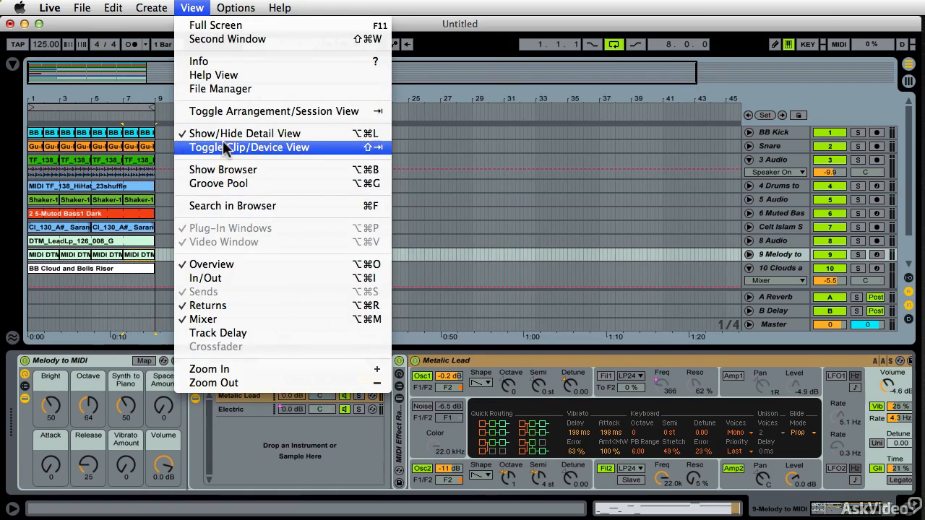
left_click(248, 148)
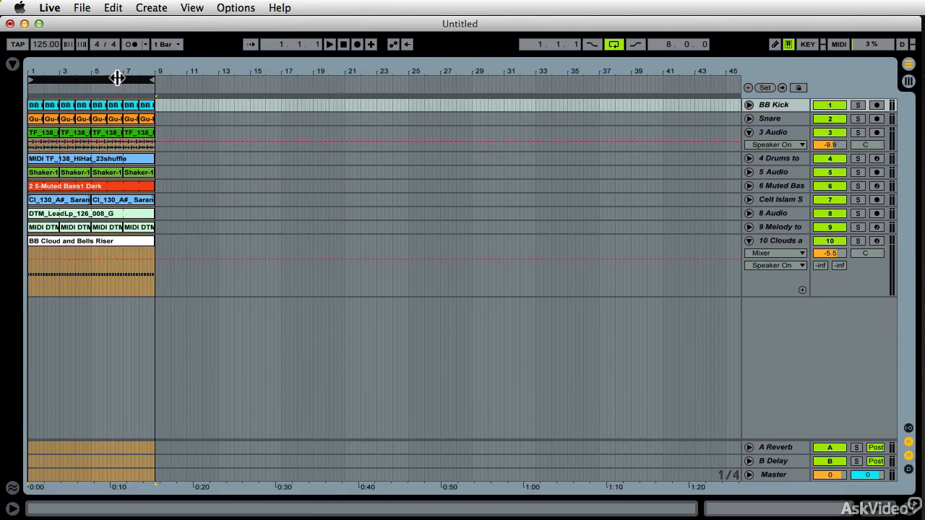
left_click(262, 118)
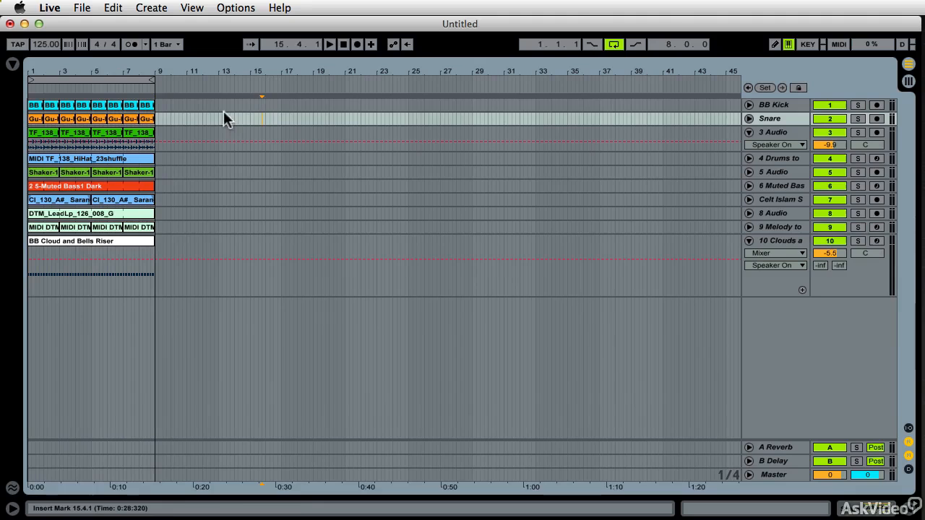
left_click_drag(225, 118, 407, 119)
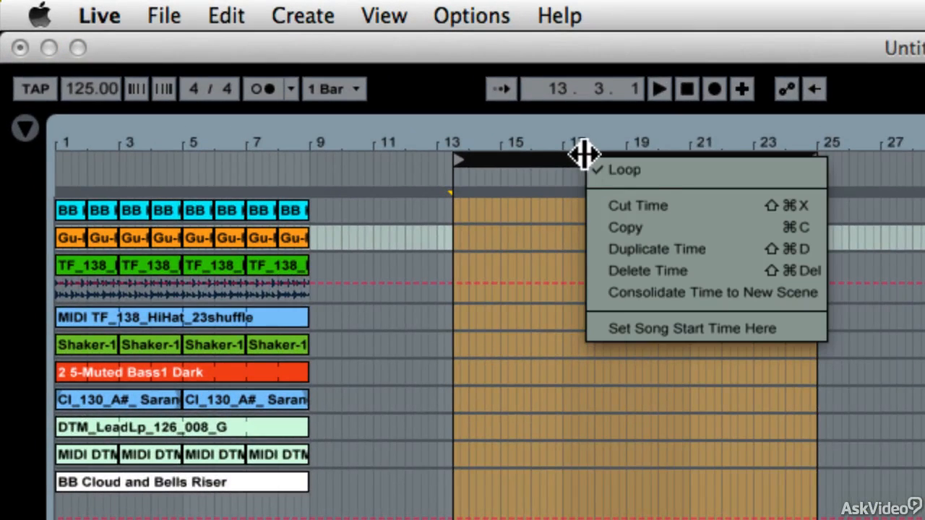
mouse_move(686, 209)
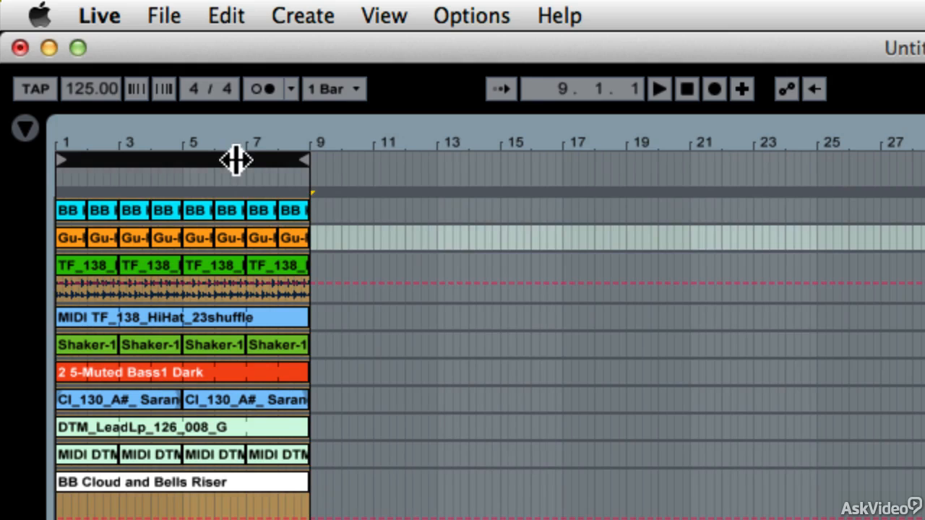
mouse_move(196, 156)
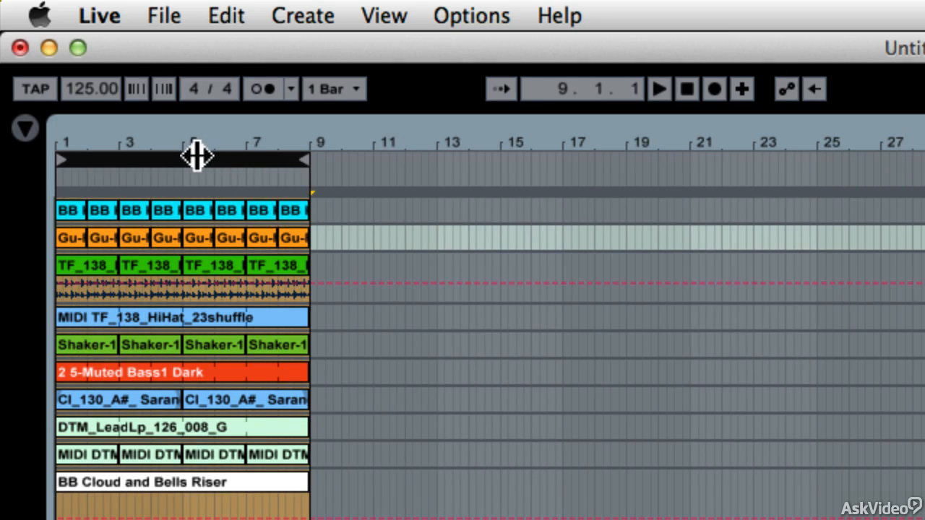
Duplicate the time of bars 1–9 so the eight-bar section repeats through bar 17
right_click(196, 157)
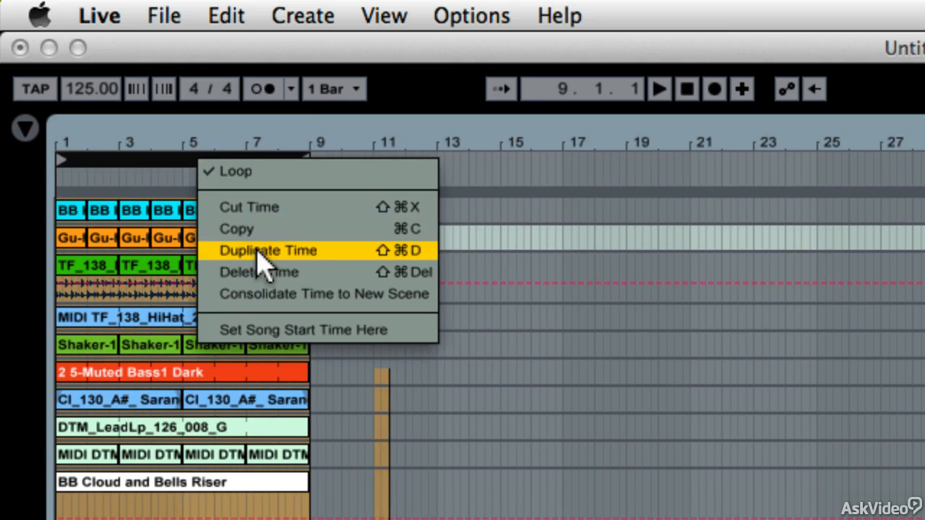
mouse_move(321, 260)
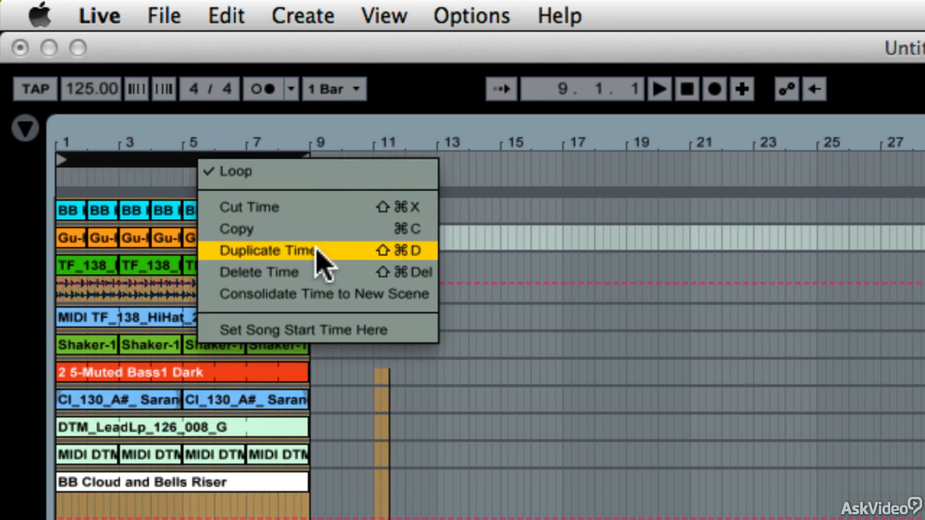
left_click(269, 251)
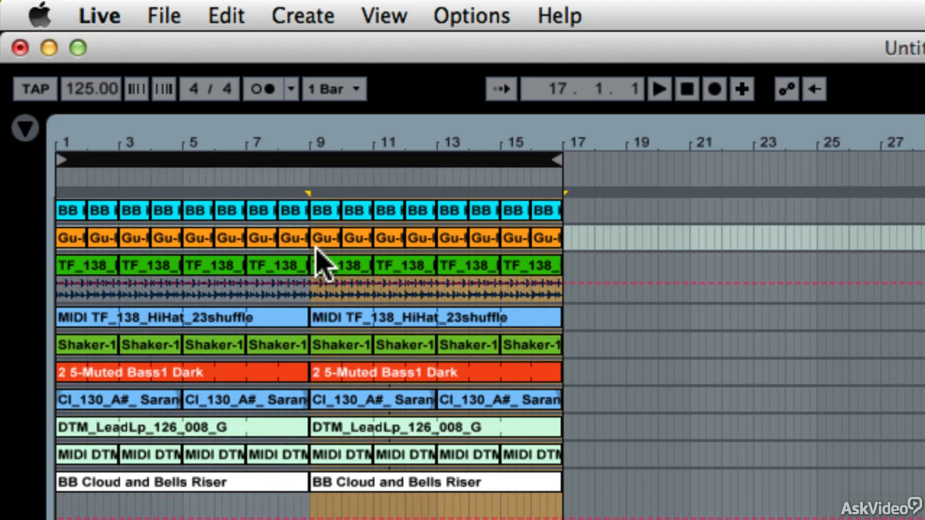
left_click(226, 16)
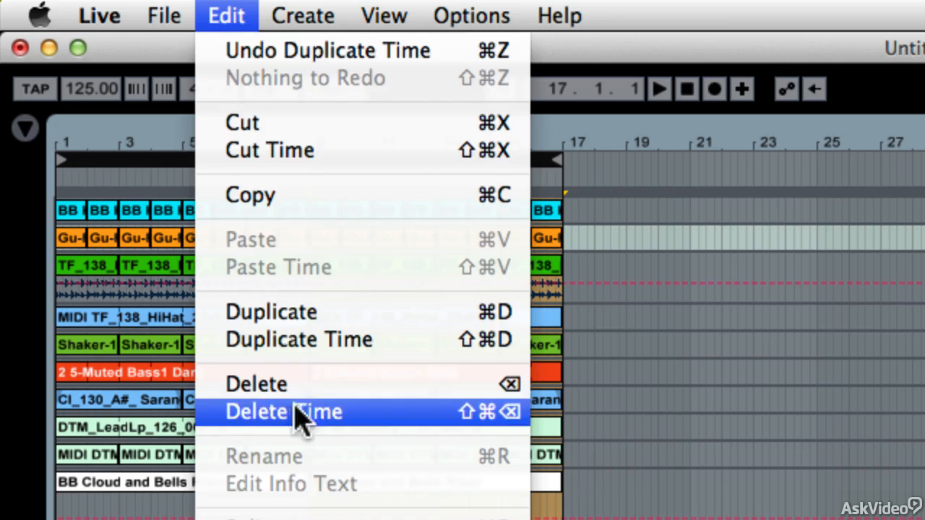
mouse_move(600, 477)
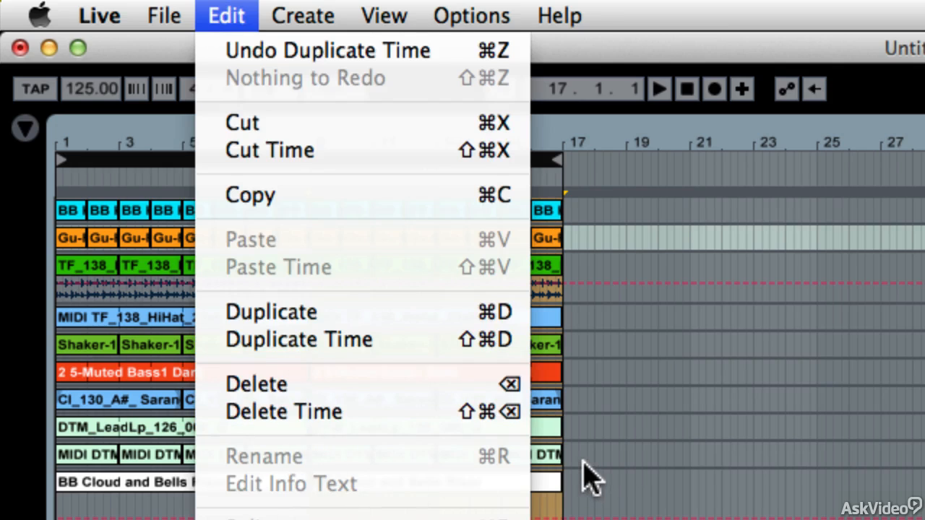
mouse_move(332, 324)
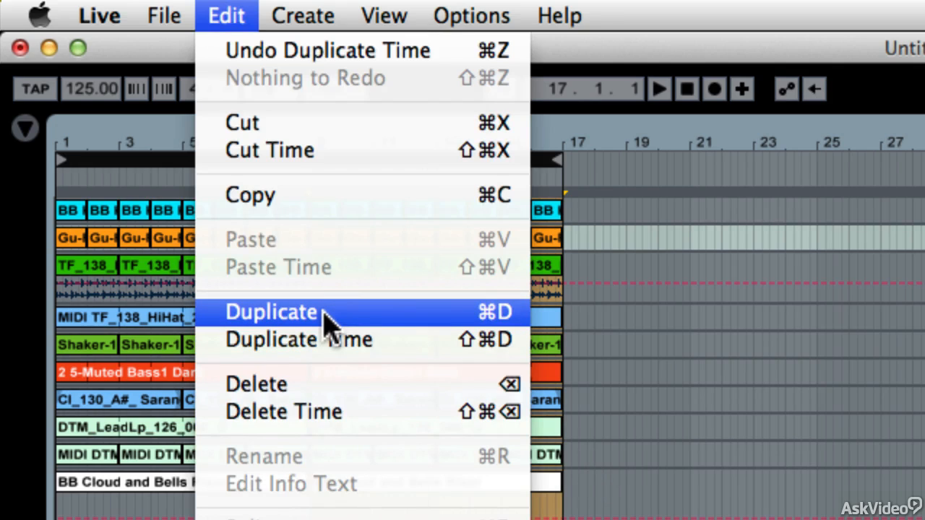
mouse_move(681, 283)
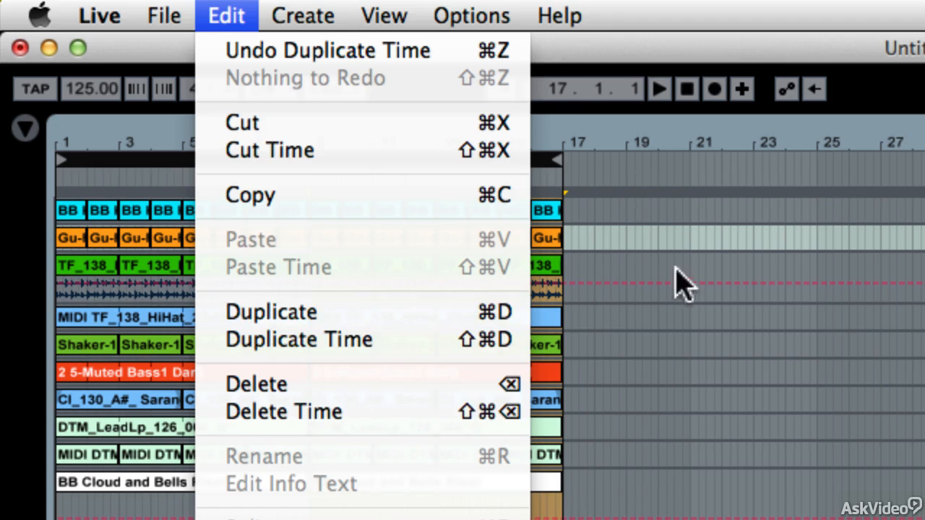
mouse_move(682, 144)
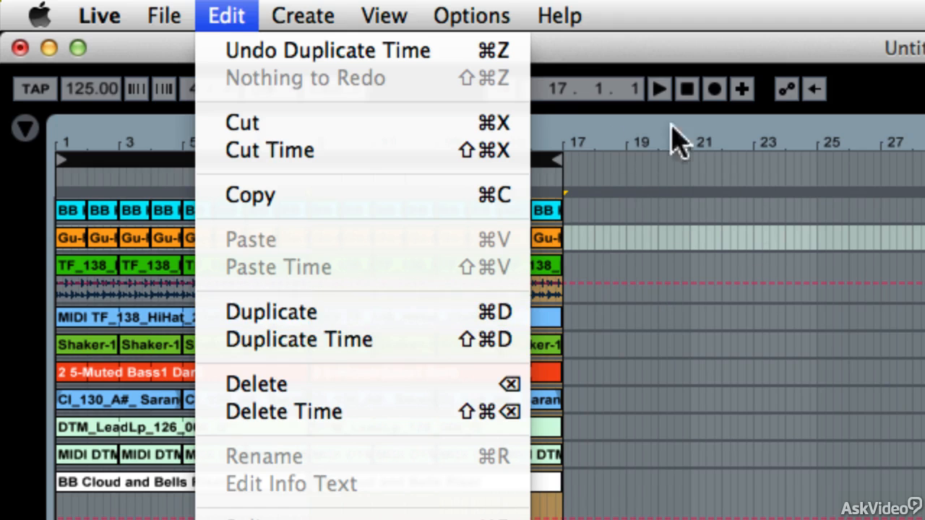
mouse_move(508, 164)
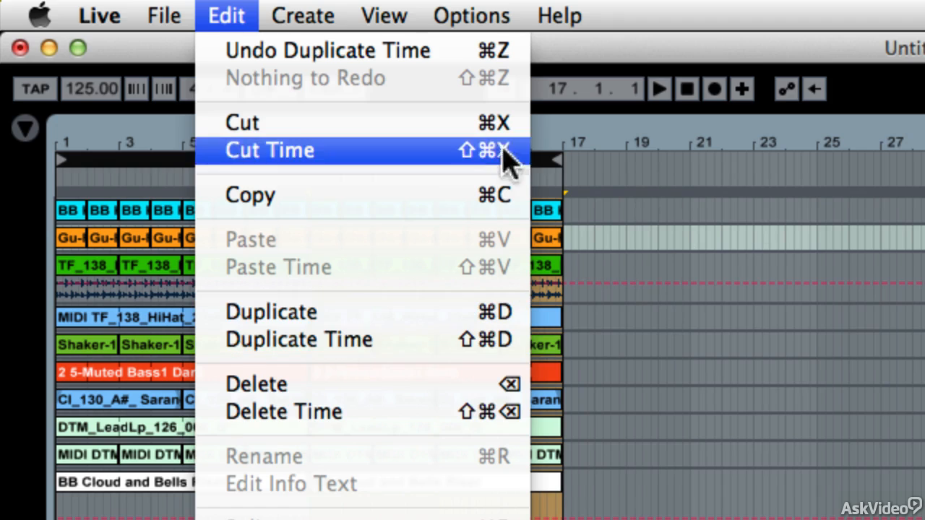
mouse_move(578, 181)
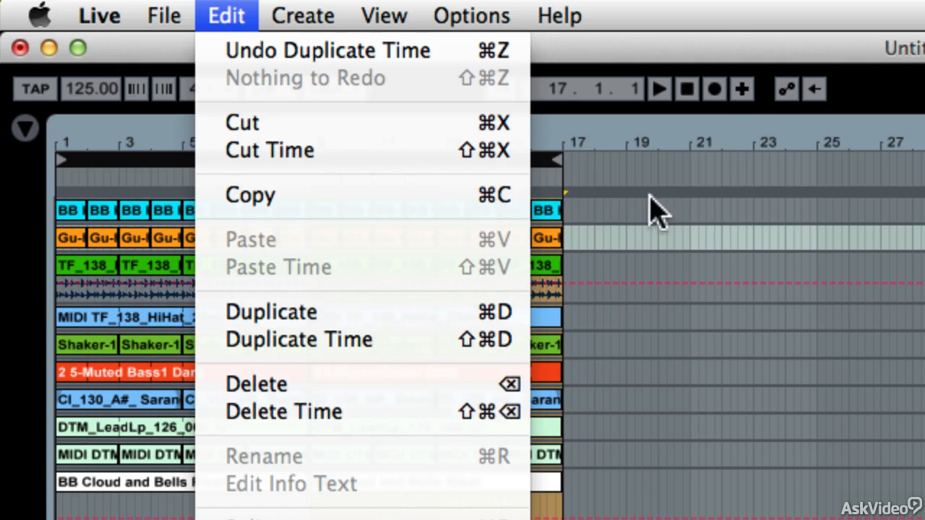
mouse_move(802, 287)
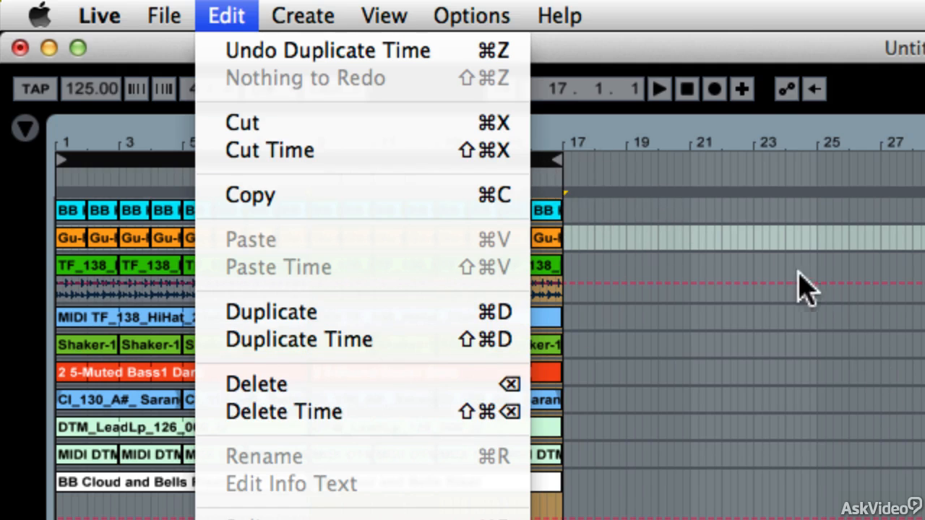
mouse_move(766, 436)
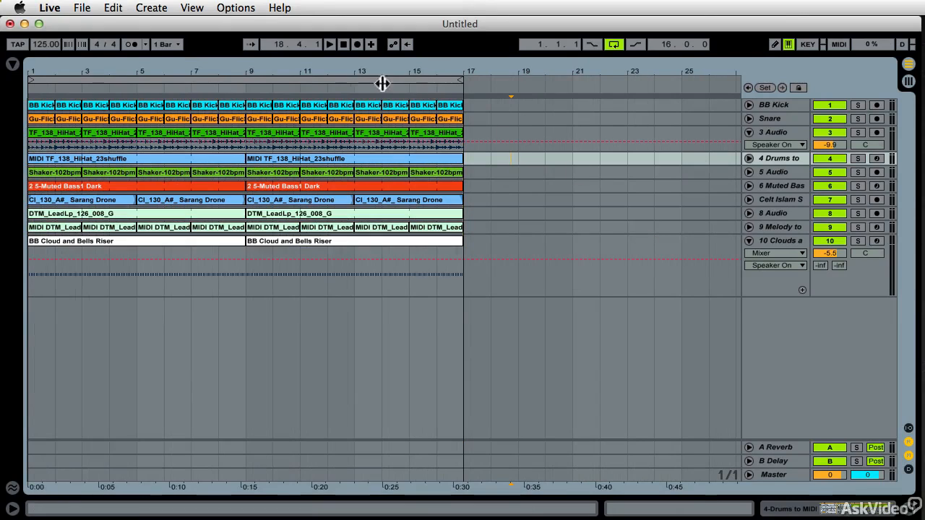
mouse_move(384, 65)
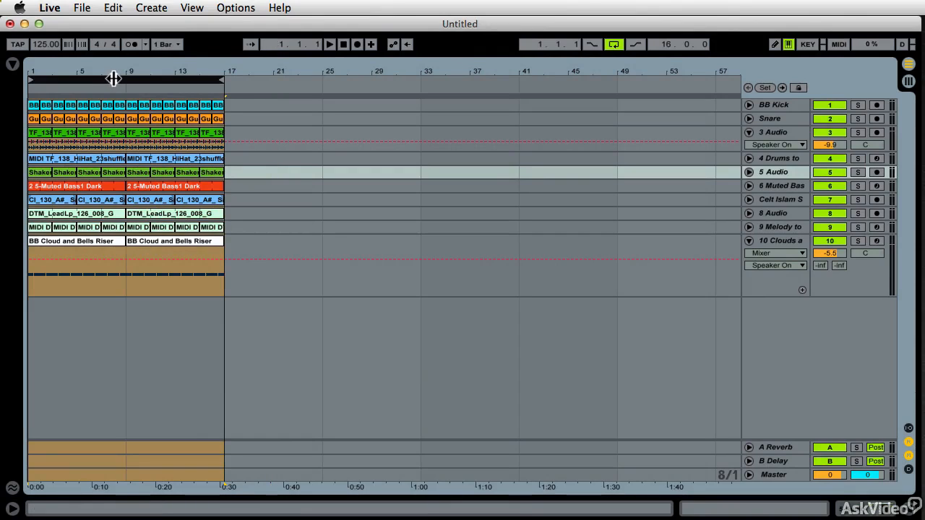
Duplicate the time of bars 1–17 so the sixteen-bar section repeats to bar 33
right_click(113, 79)
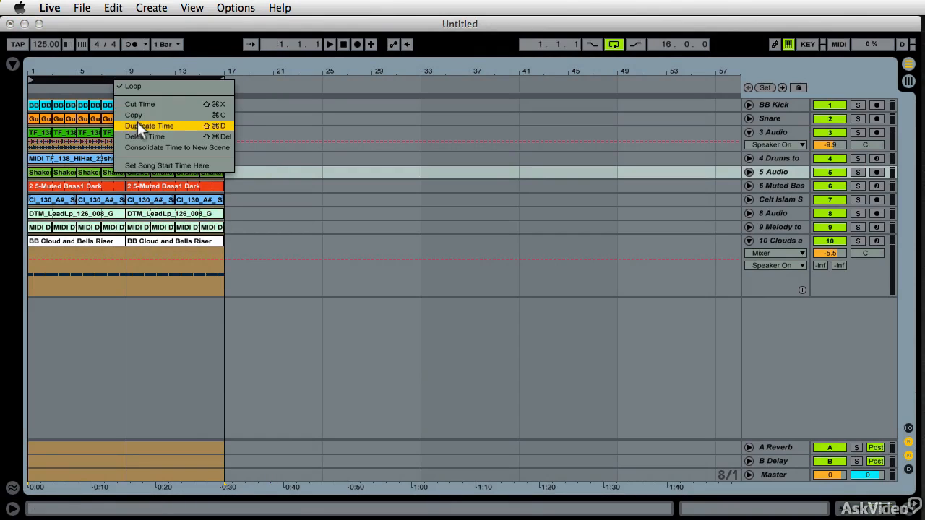
left_click(150, 125)
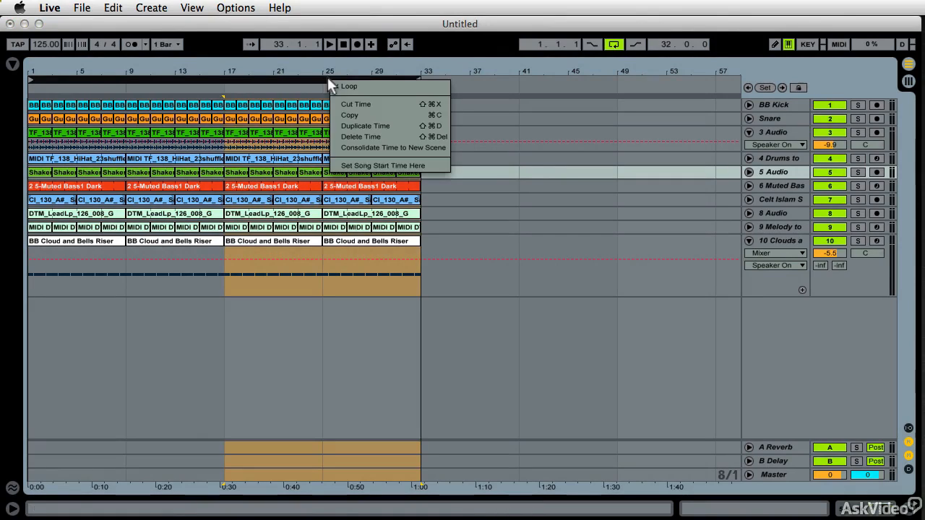
left_click(348, 87)
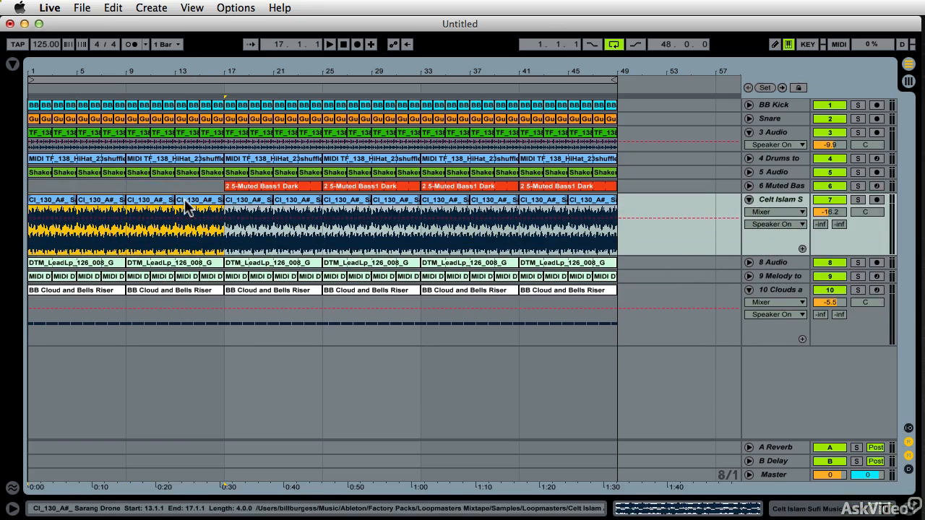
Paste the 2.5-Muted Bass1 Dark clip at bar 9 on the Muted Bass track
key("0")
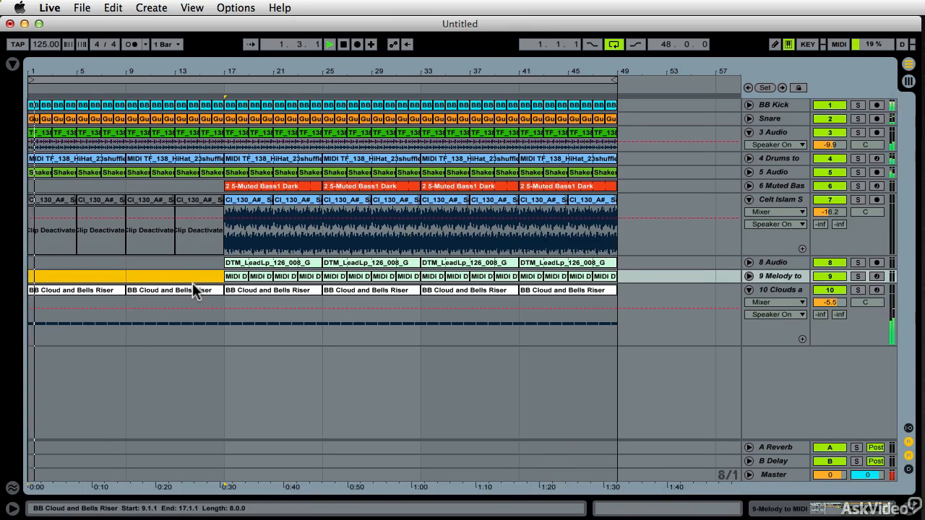
left_click(332, 44)
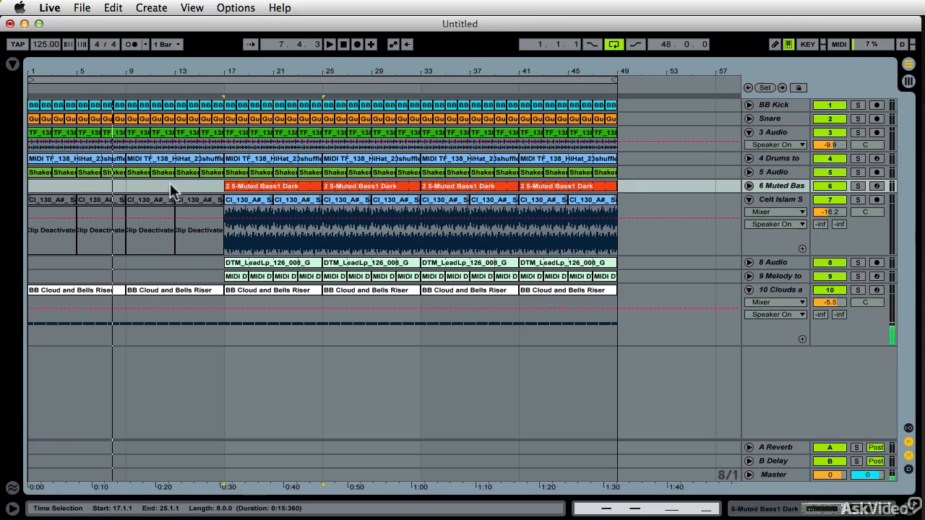
left_click(267, 185)
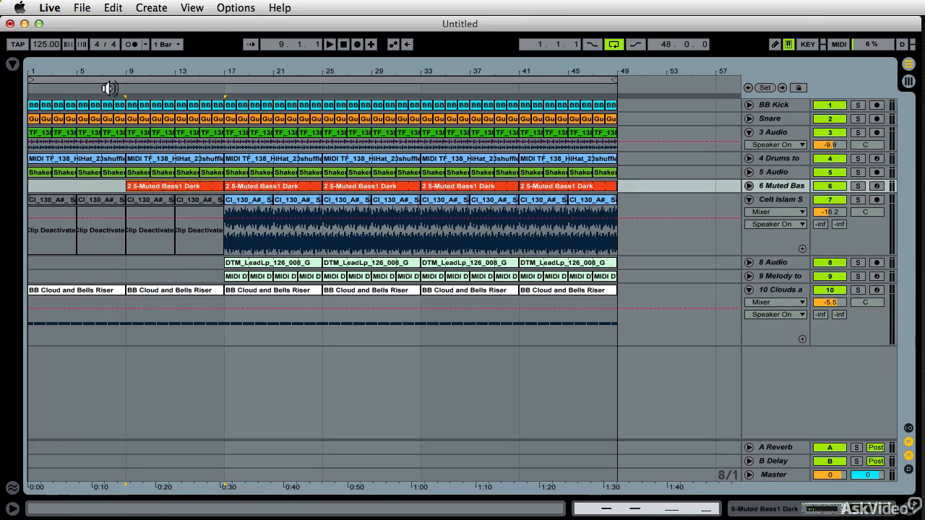
left_click(331, 44)
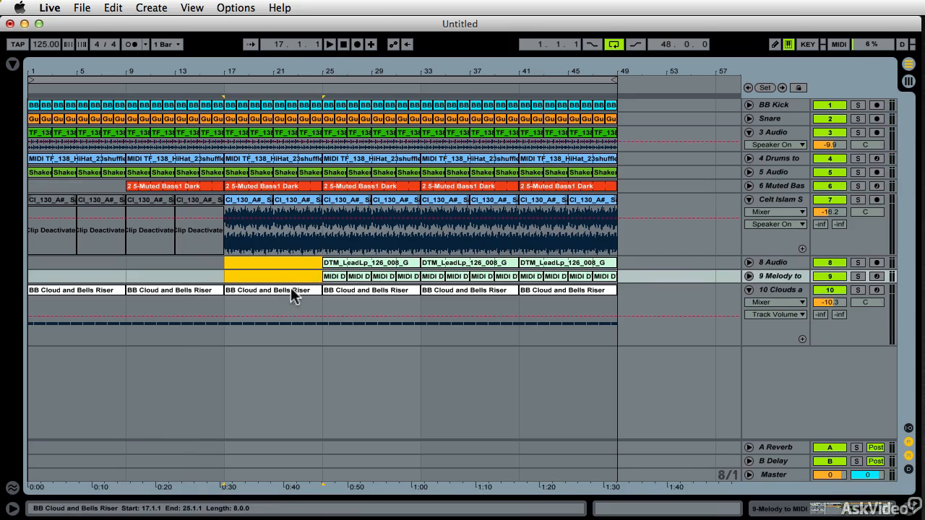
Select the riser clip in bars 17–25 to remove it from that section
left_click(272, 289)
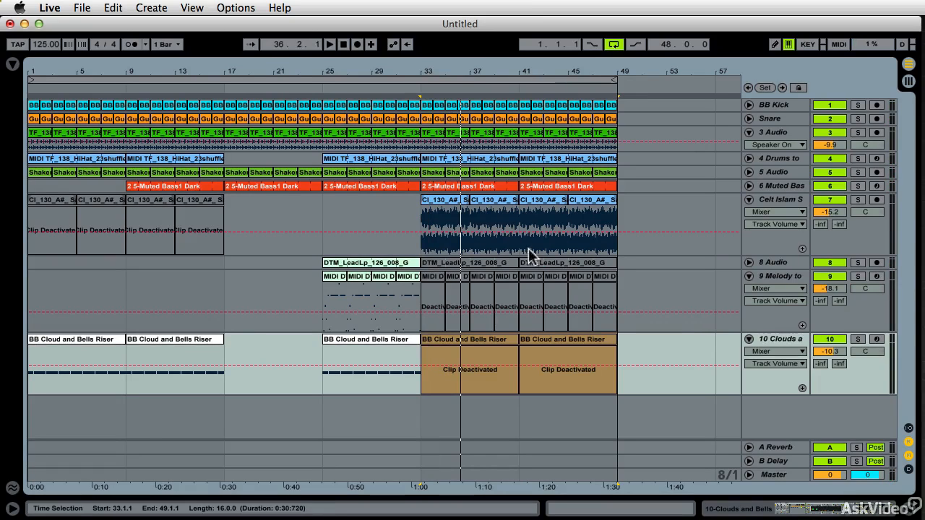
Duplicate the time of bars 33–49 so the arrangement extends further
right_click(272, 80)
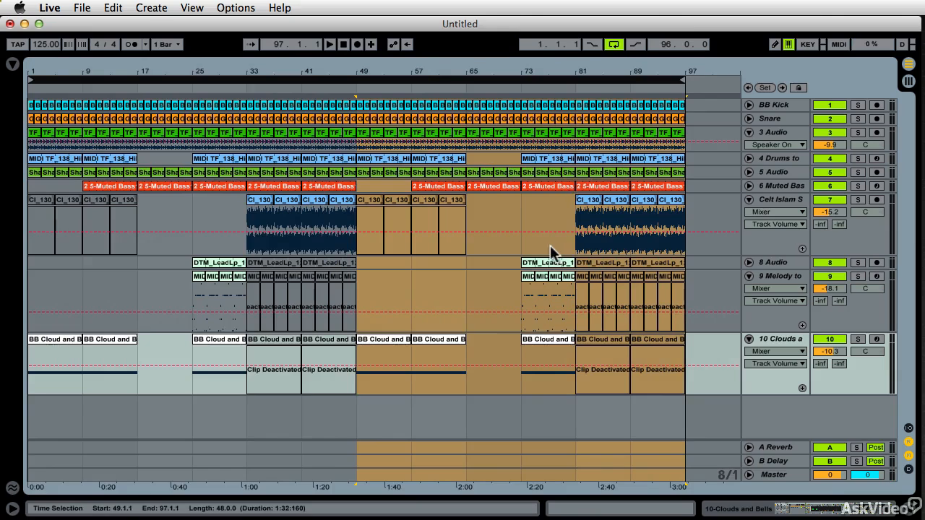
left_click(533, 263)
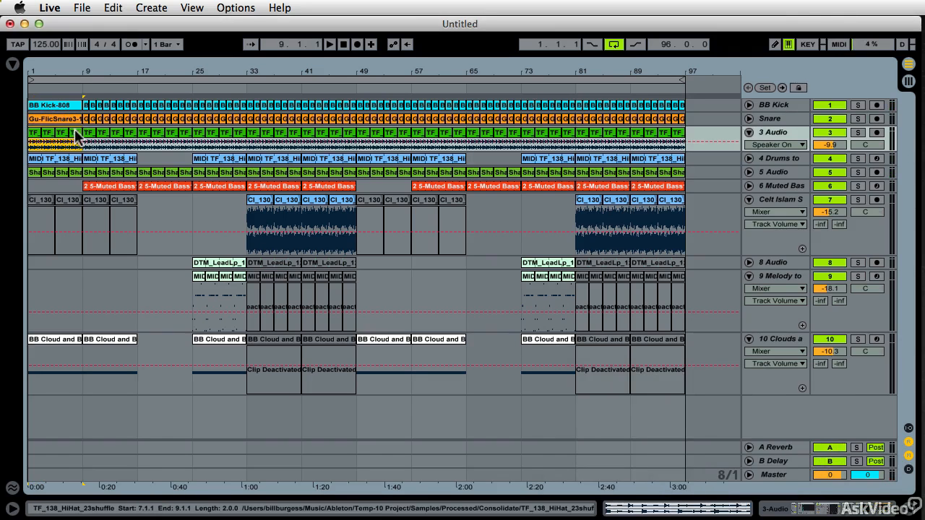
Select the opening hi-hat clips in bars 1–17 for consolidating into one clip
left_click(108, 159)
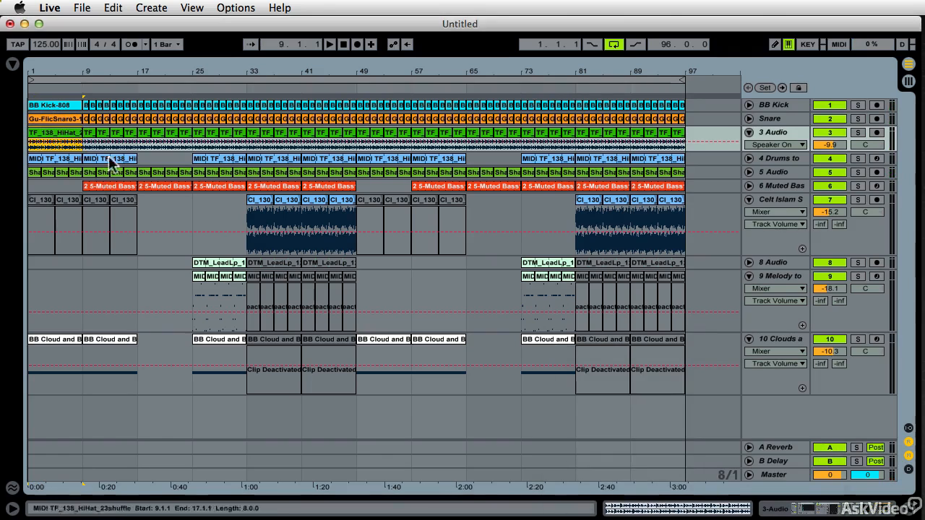
left_click(55, 104)
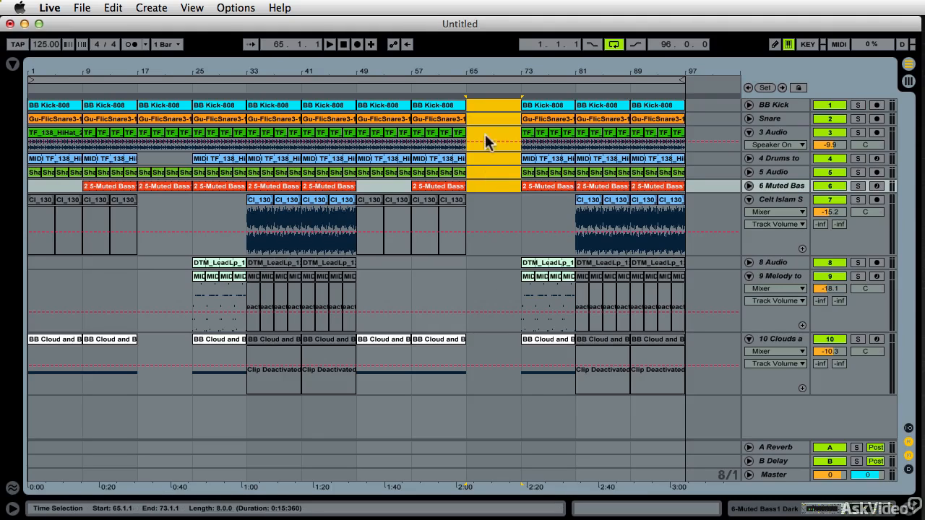
Trim the end of the hi-hat clip so it stops cleanly before bar 65
left_click(333, 43)
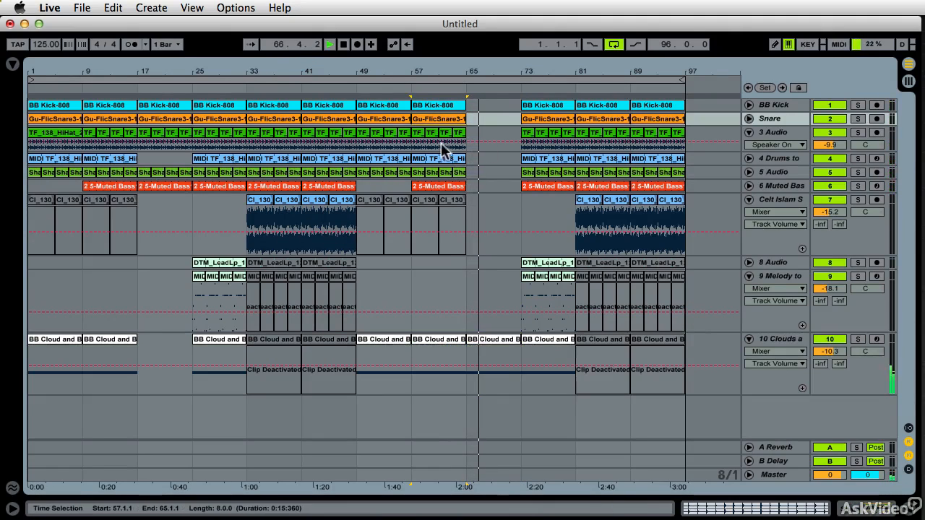
left_click(461, 130)
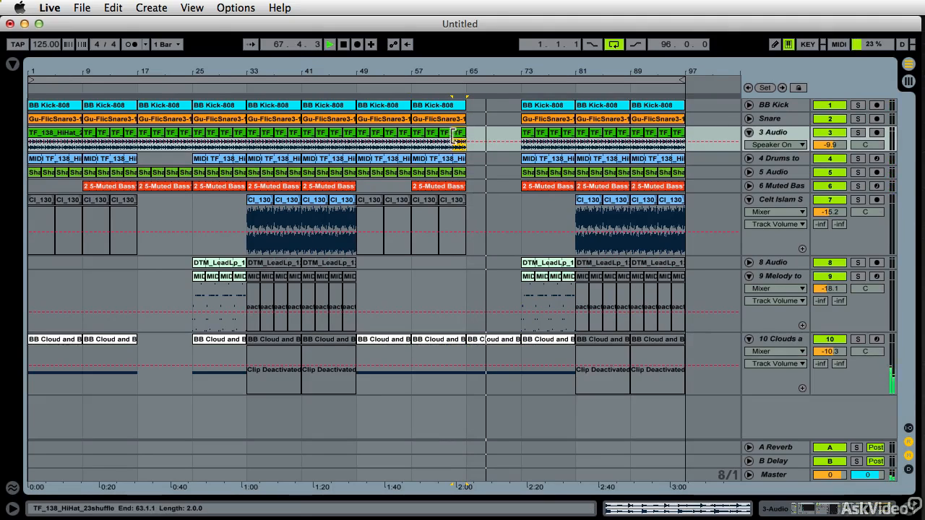
left_click_drag(407, 142, 469, 142)
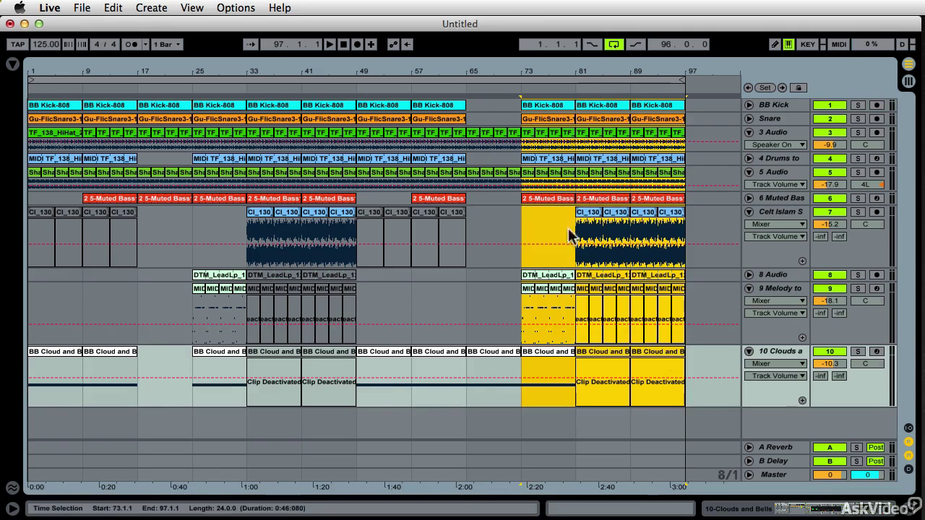
Copy the time of bars 73–97 from the timeline
right_click(572, 82)
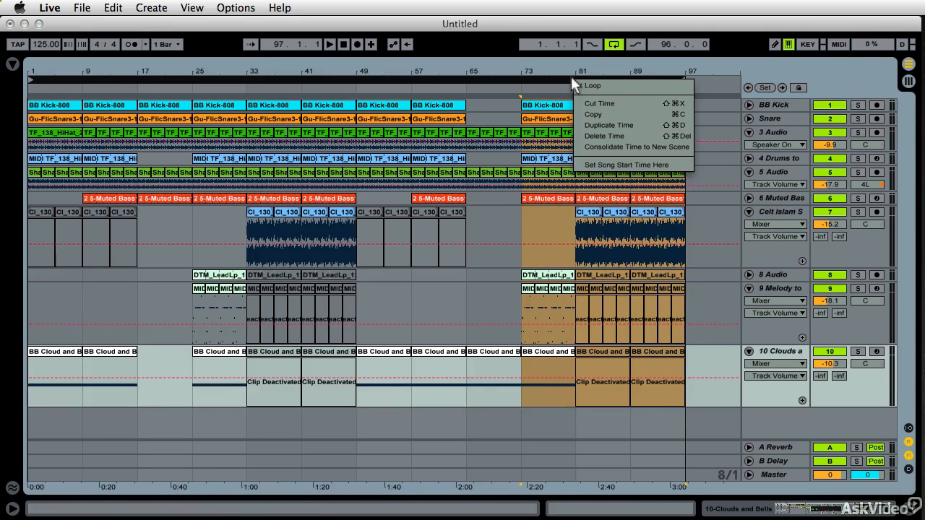
mouse_move(628, 136)
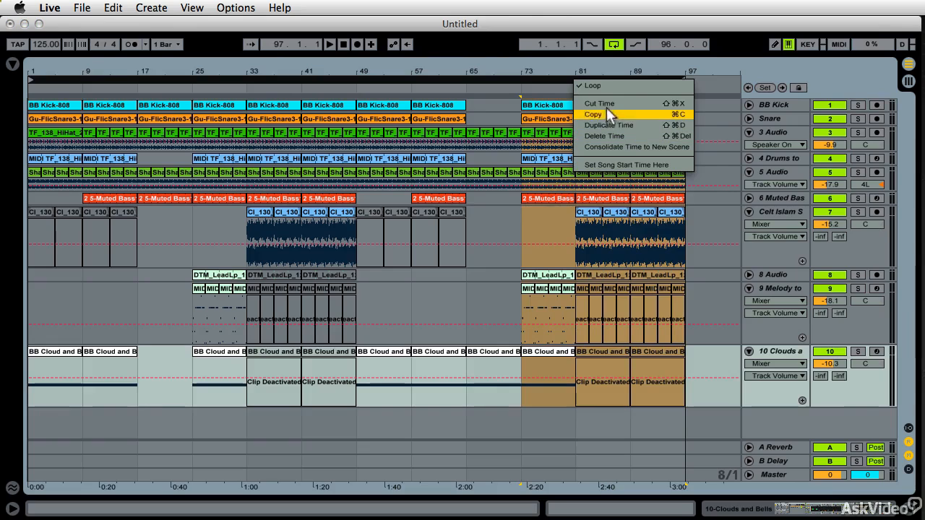
mouse_move(613, 148)
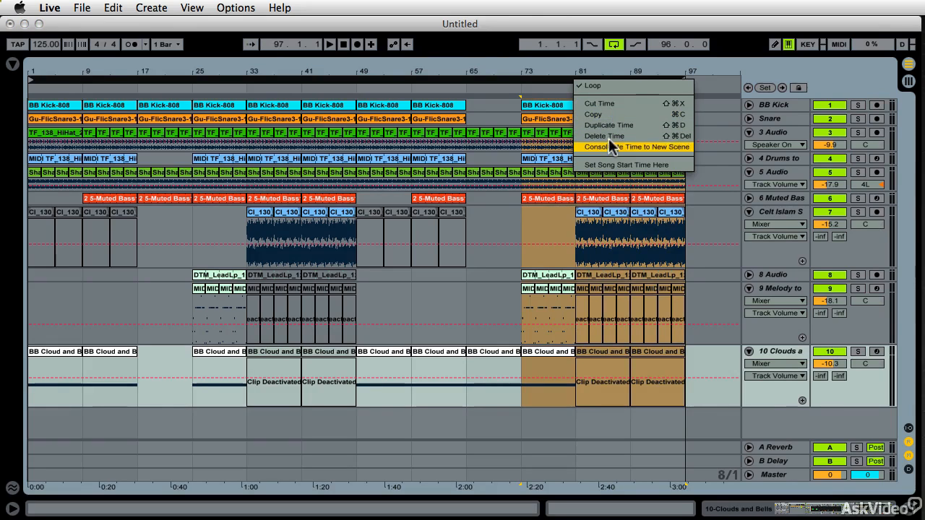
left_click(627, 148)
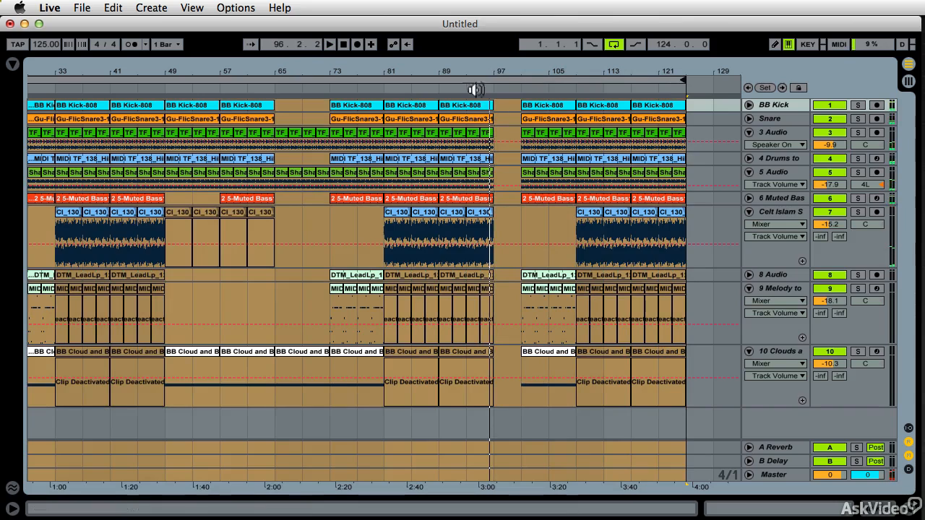
Paste the copied section after bar 97 so the song runs to bar 121
right_click(474, 90)
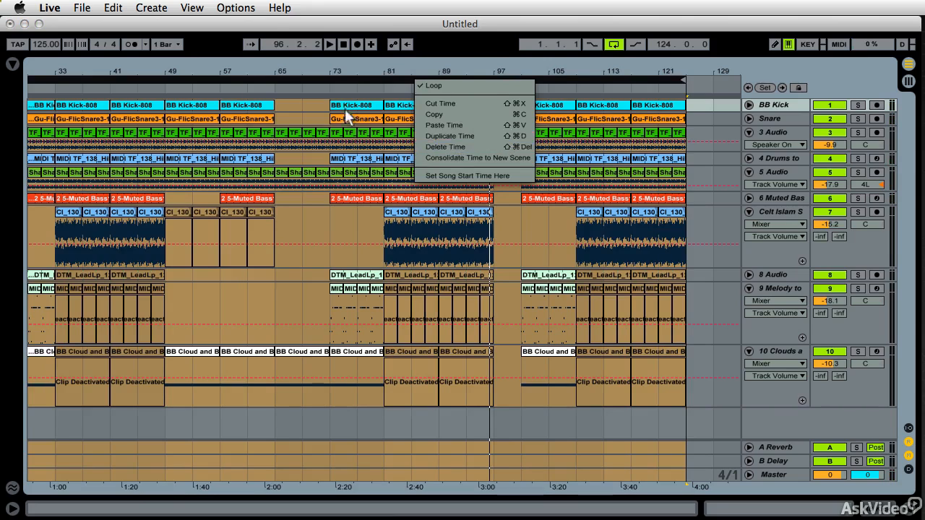
left_click(110, 10)
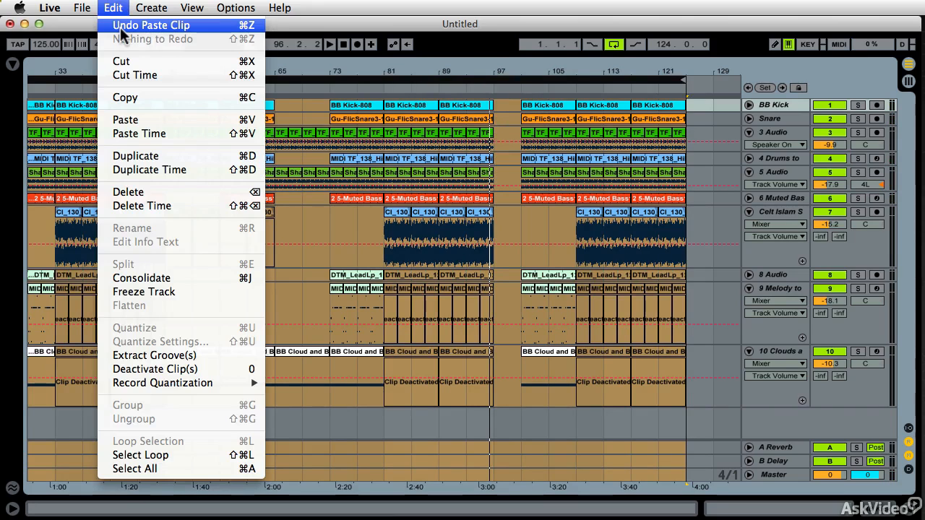
mouse_move(139, 73)
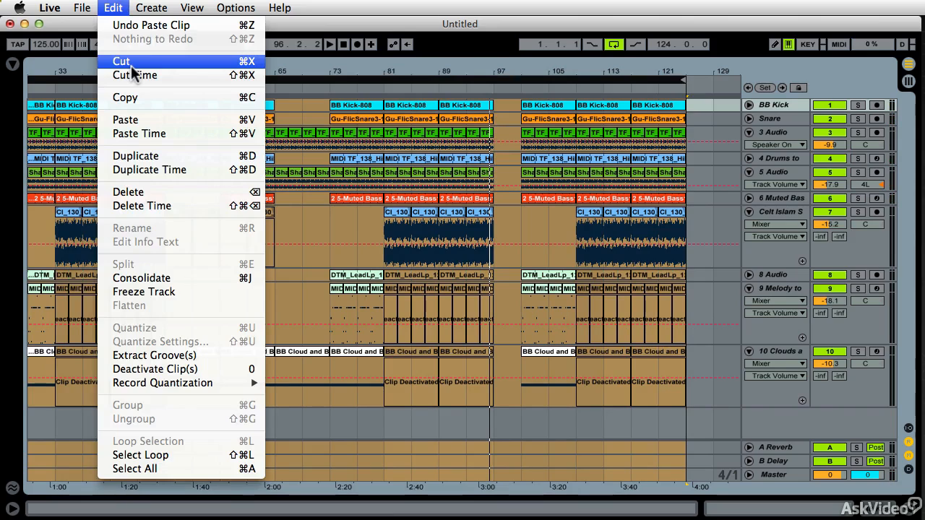
mouse_move(130, 118)
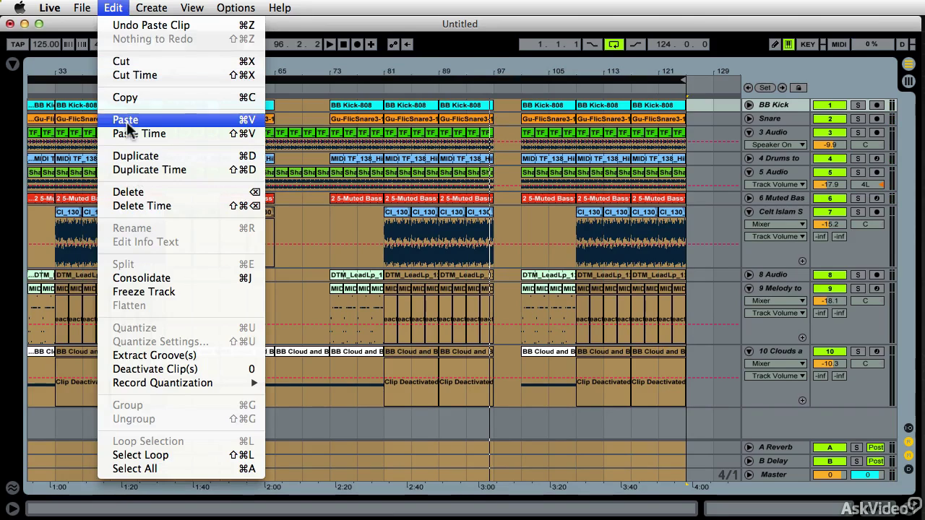
mouse_move(130, 68)
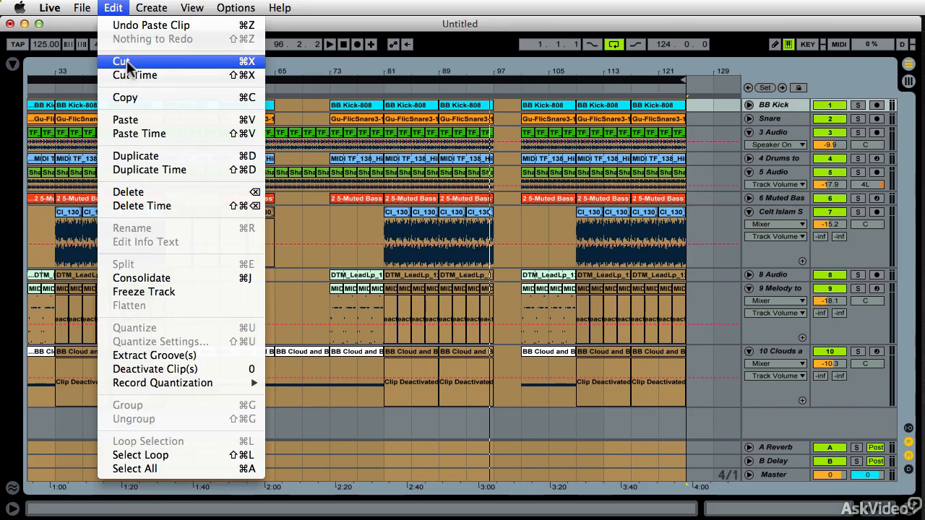
mouse_move(512, 107)
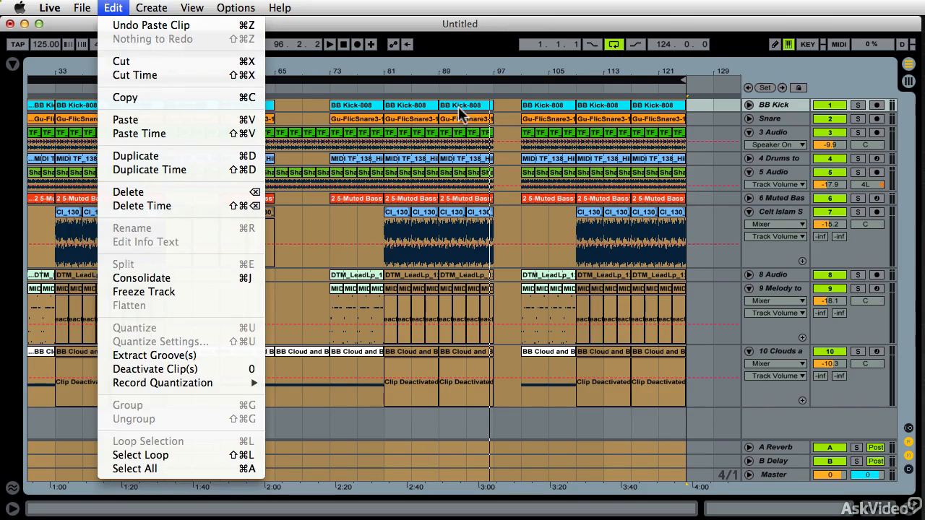
Cut a 4-bar stretch of time at bar 97 via the Edit commands
left_click(141, 468)
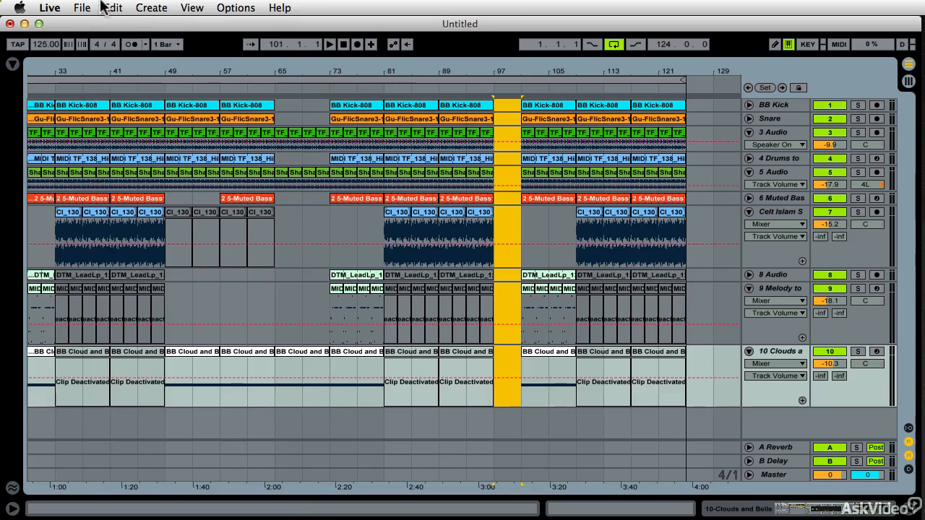
left_click(112, 8)
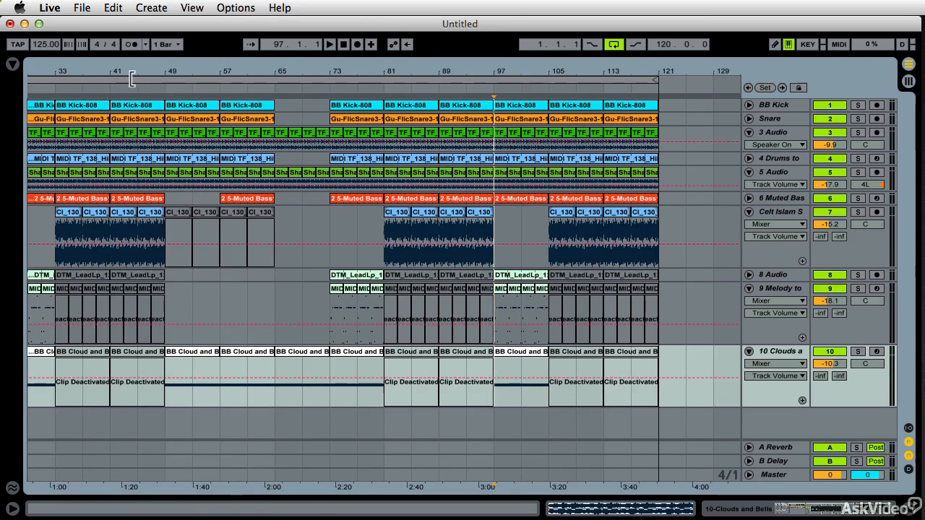
left_click(112, 9)
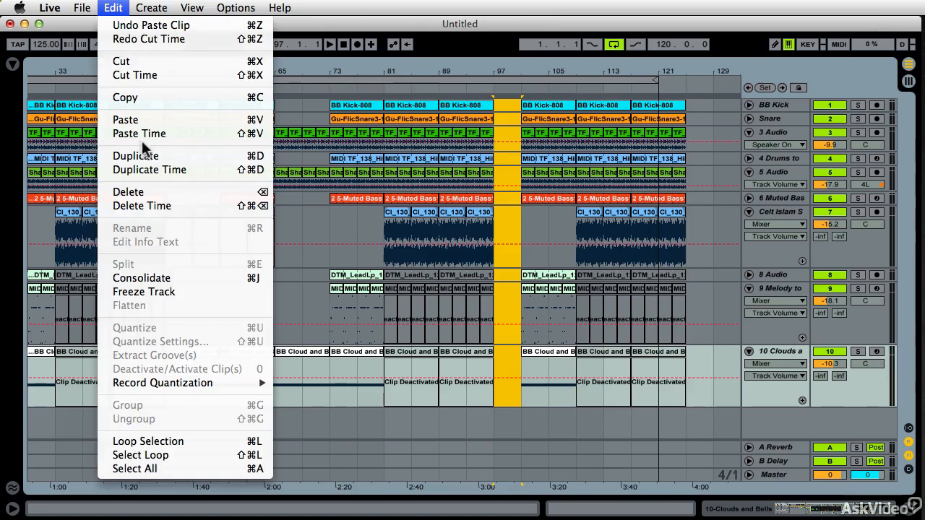
left_click(135, 156)
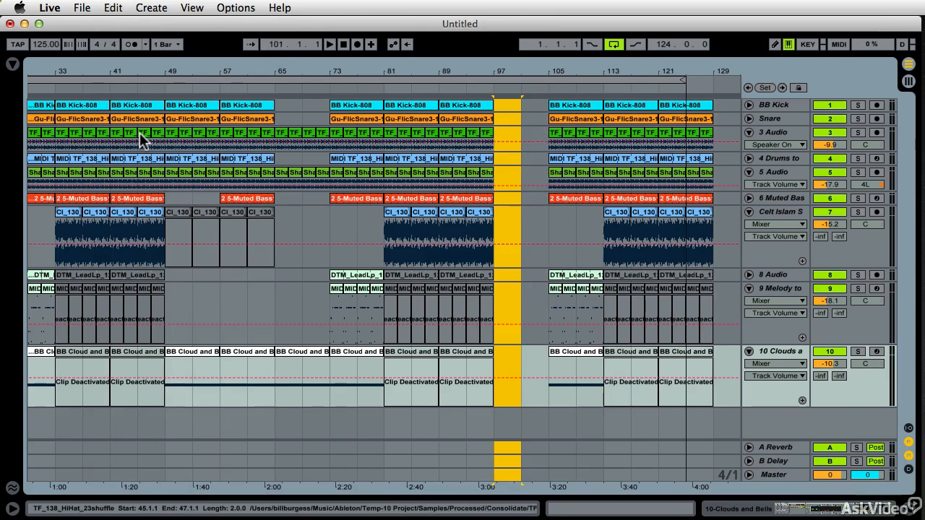
Undo and redo the time cut to compare, leaving the time cut in place
left_click(113, 9)
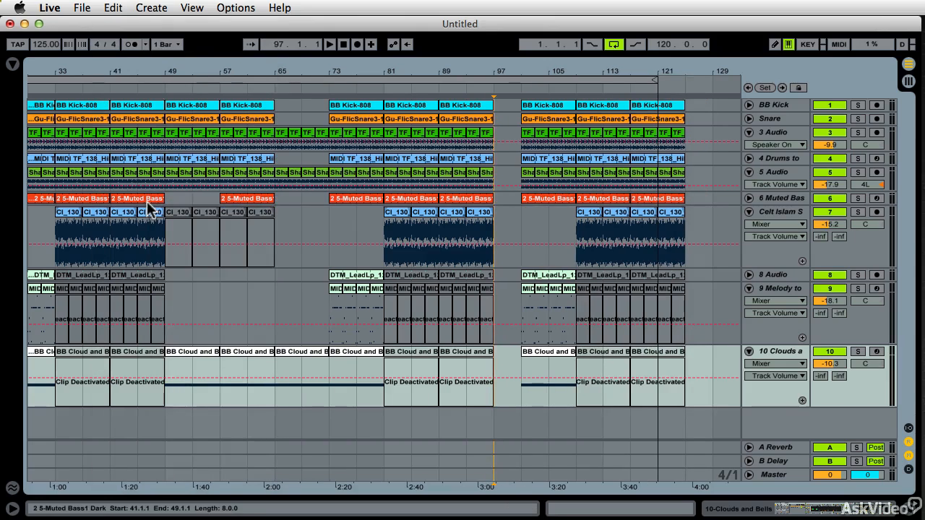
left_click(113, 8)
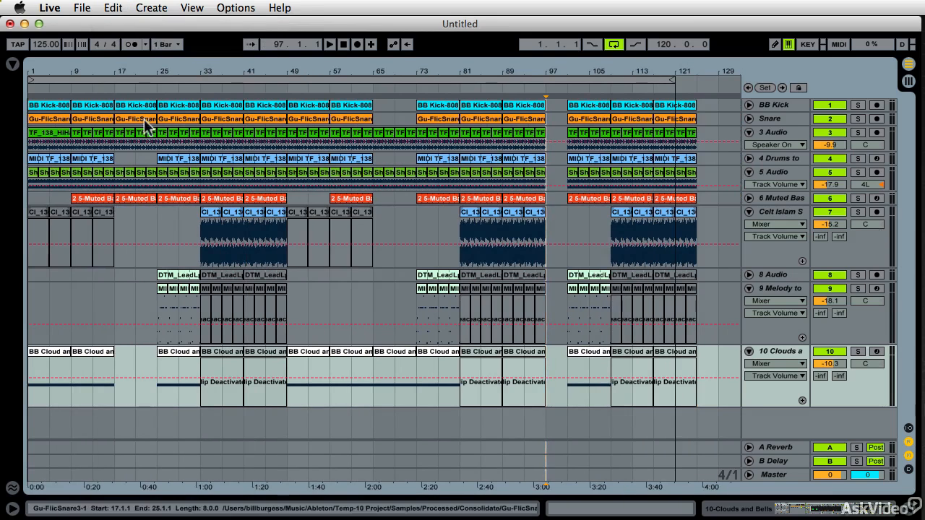
left_click(387, 362)
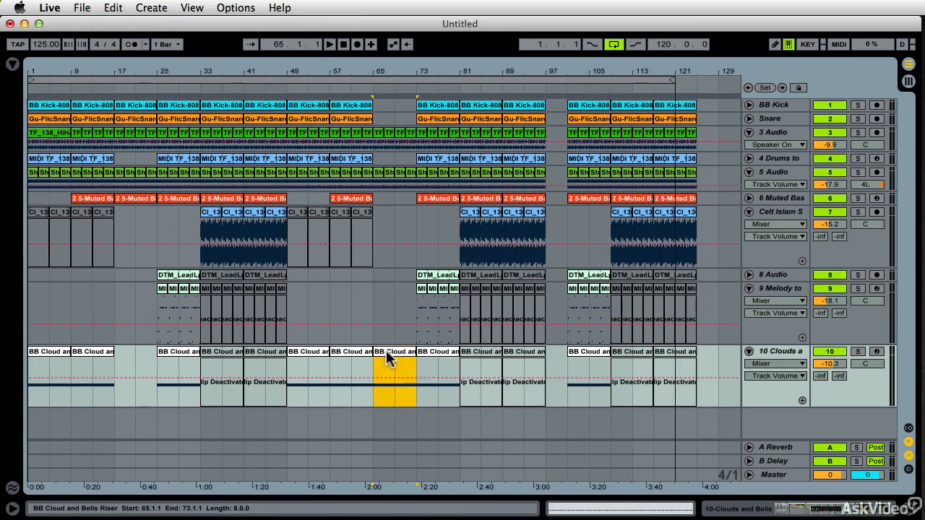
left_click(348, 198)
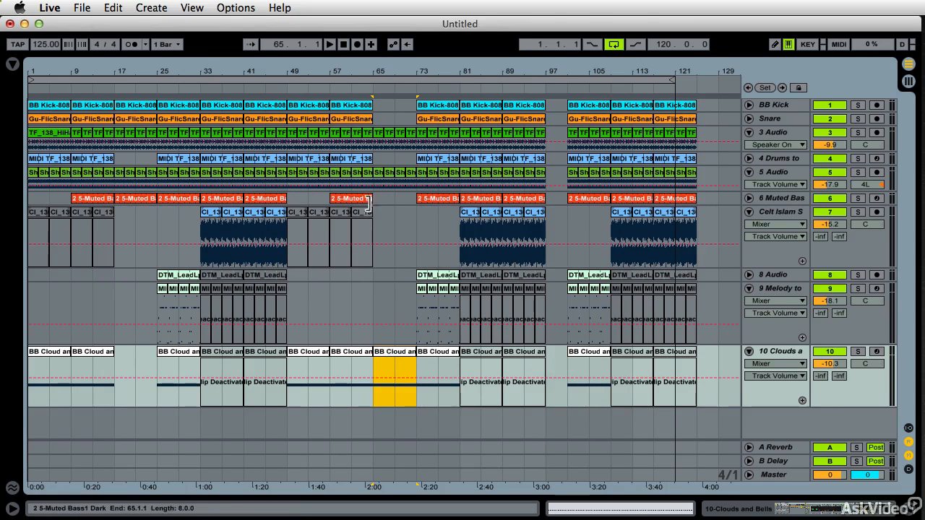